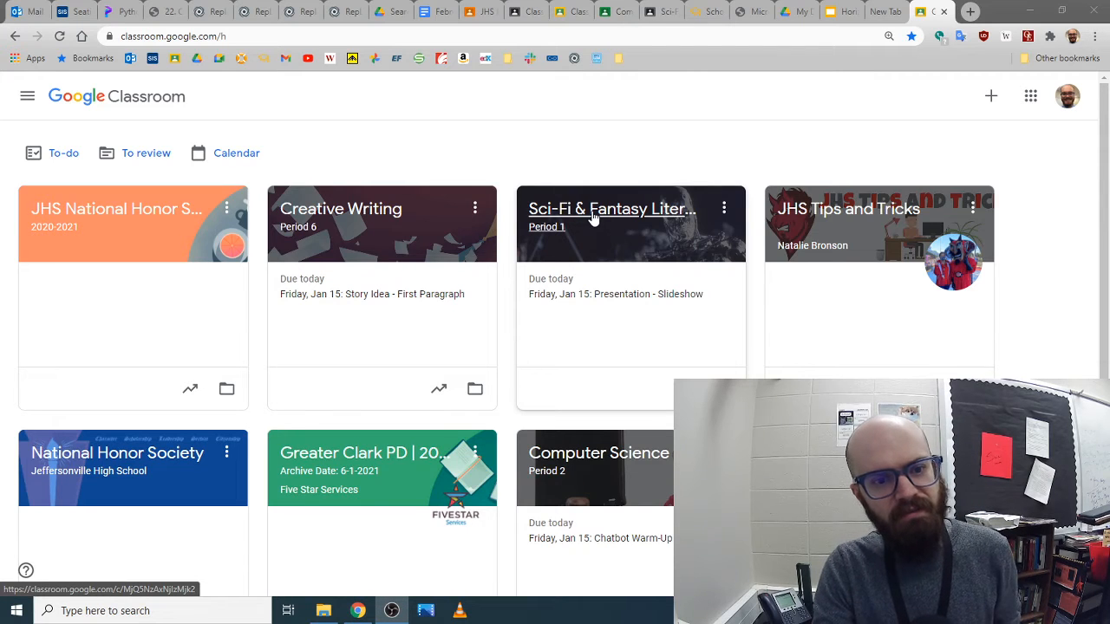
# Step: Open the Sci-Fi & Fantasy Literature classwork and expand the Friday, Jan 15 slideshow assignment
pyautogui.click(610, 208)
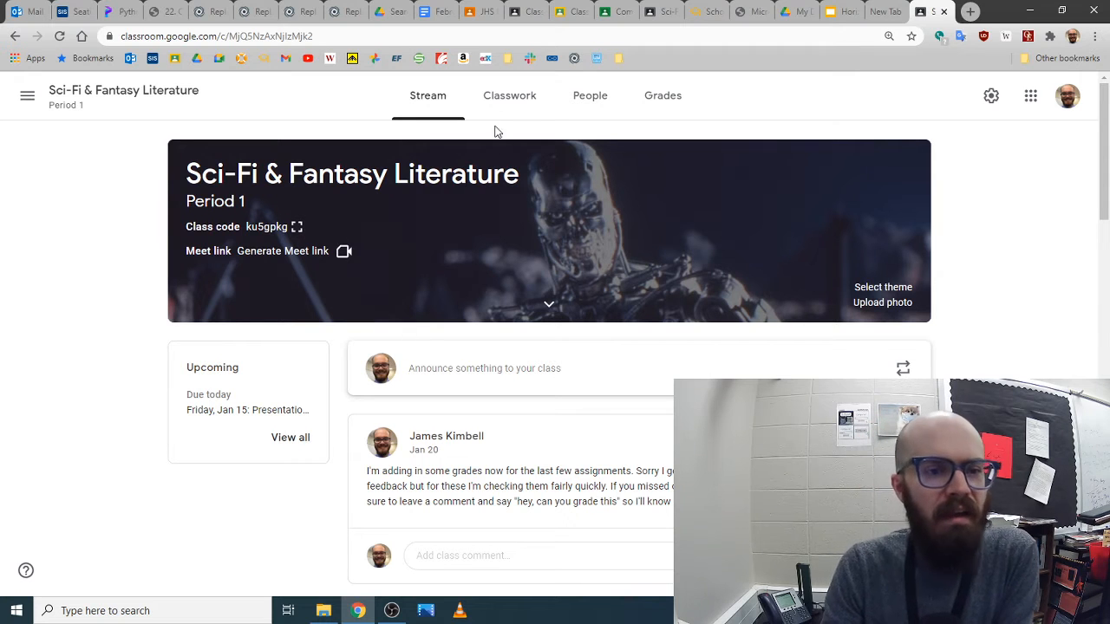
pyautogui.click(510, 95)
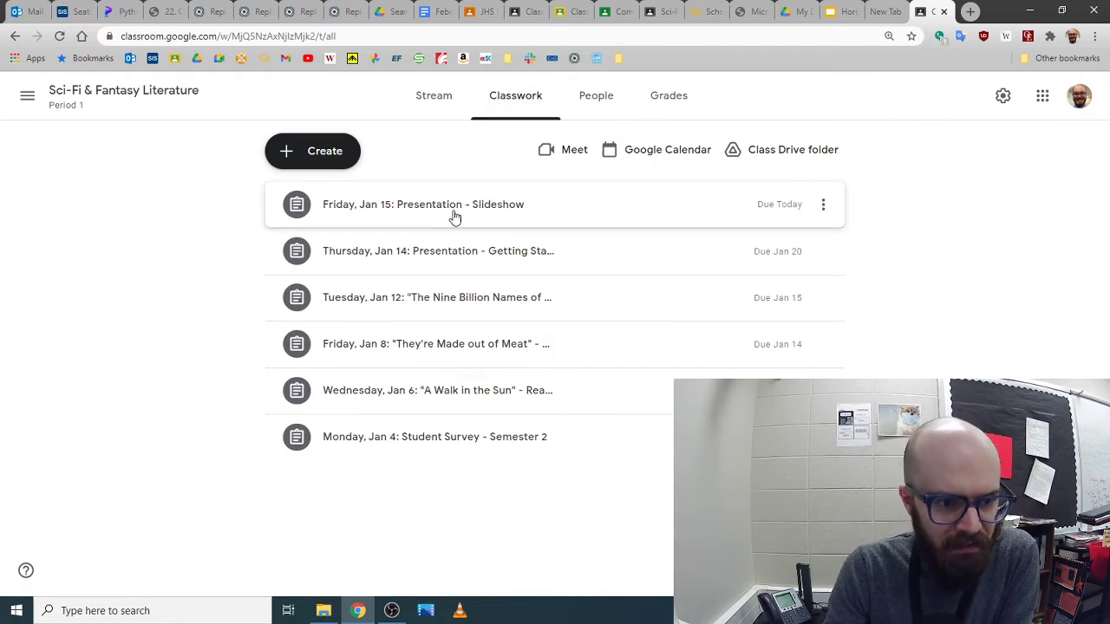
pyautogui.moveTo(460, 250)
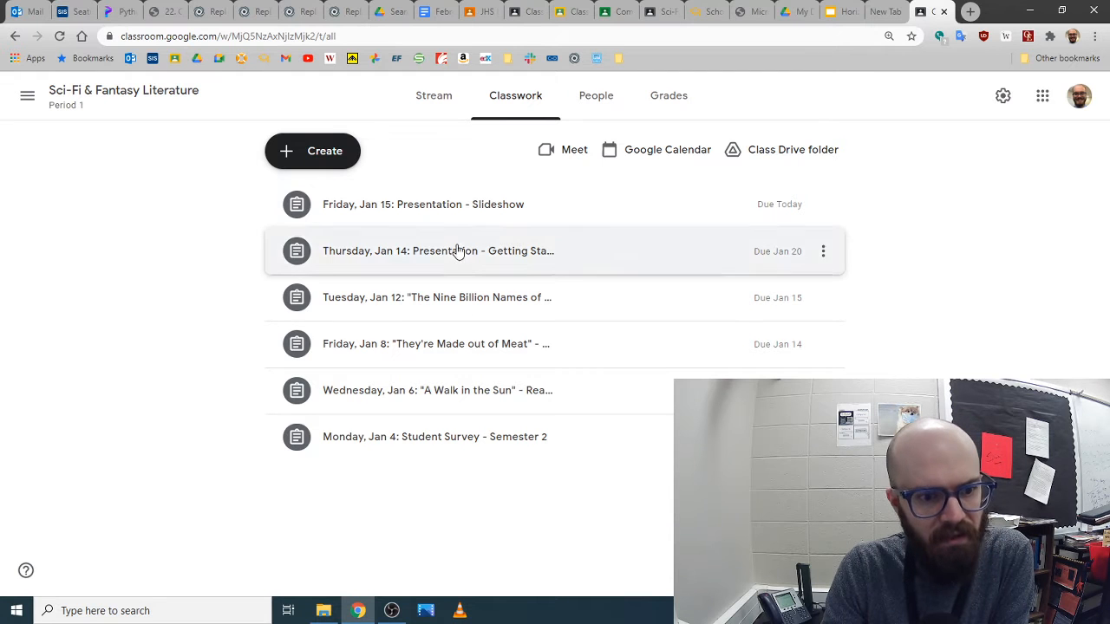
pyautogui.click(437, 249)
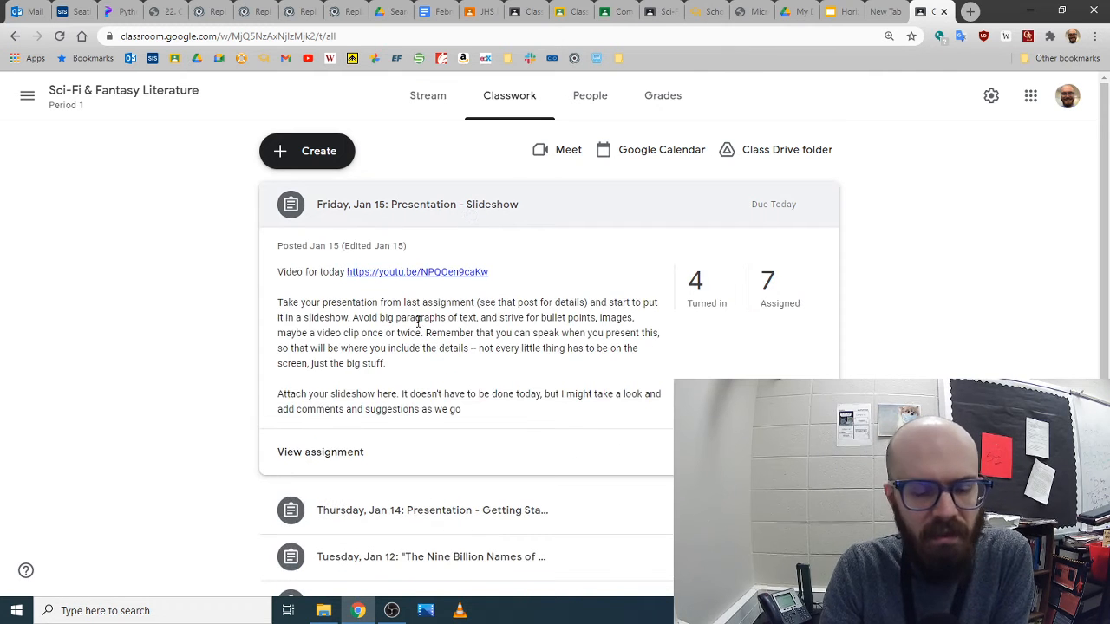
pyautogui.moveTo(814, 47)
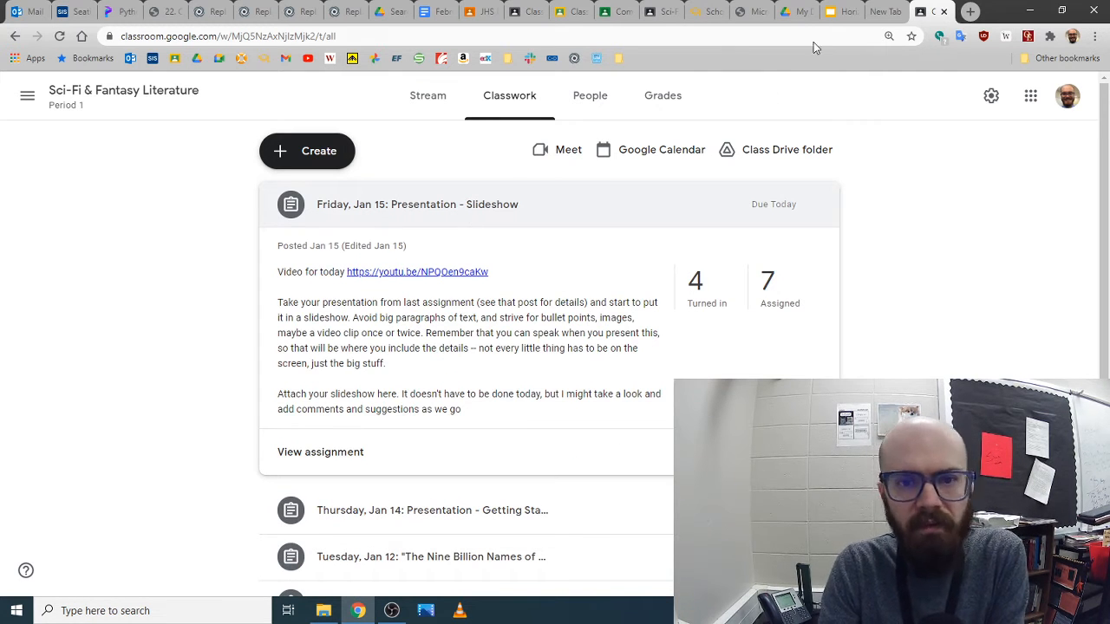
pyautogui.moveTo(841, 10)
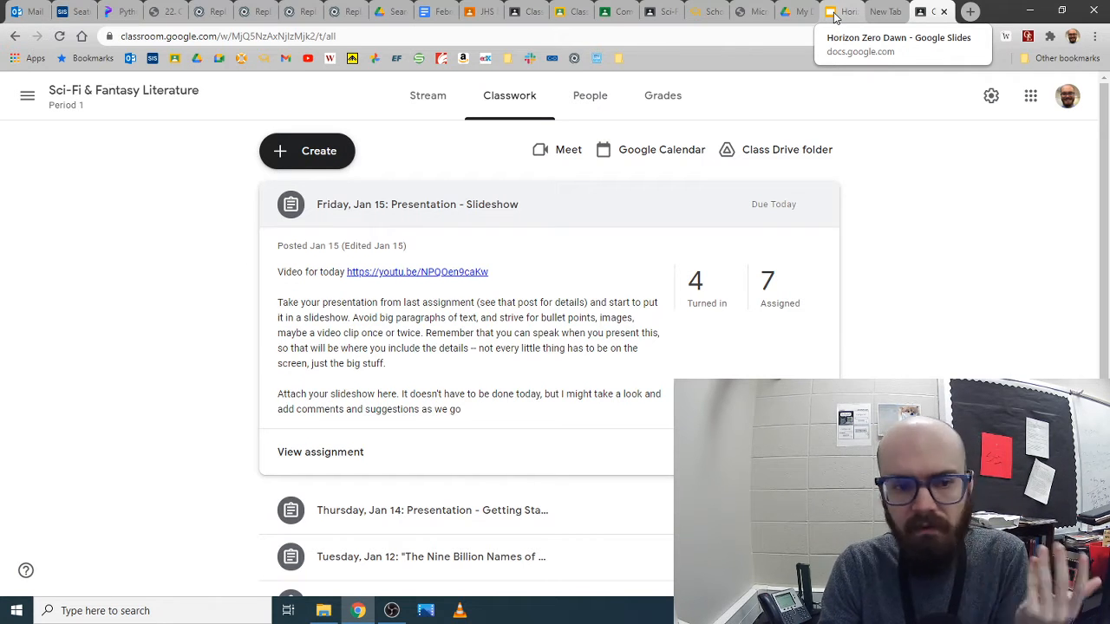
# Step: Switch to the Horizon Zero Dawn deck and show its title slide
pyautogui.click(841, 10)
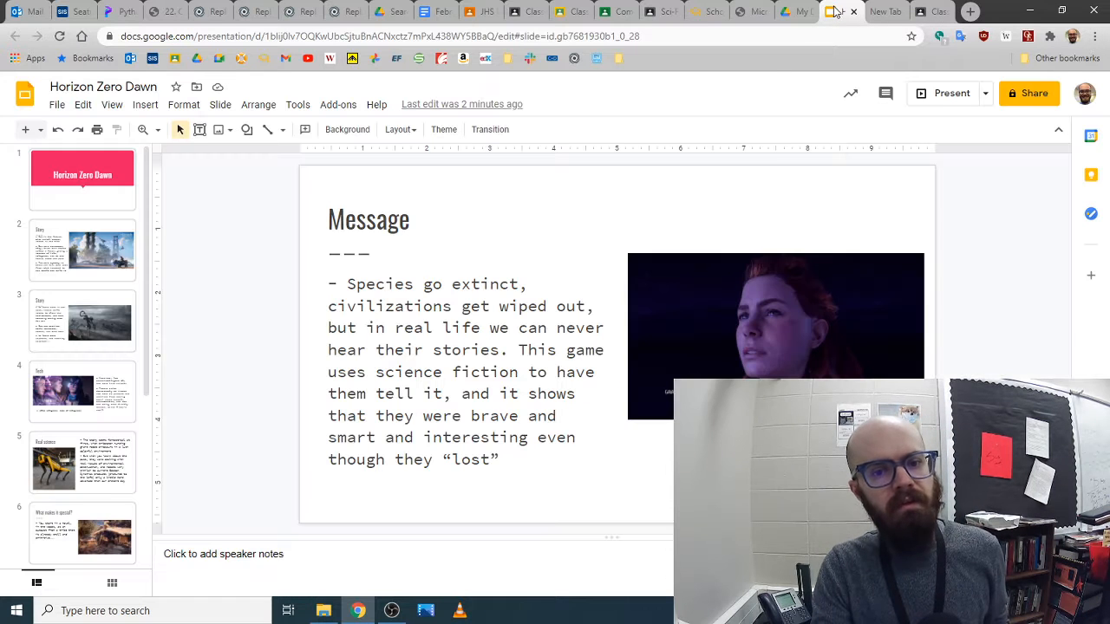
pyautogui.click(84, 179)
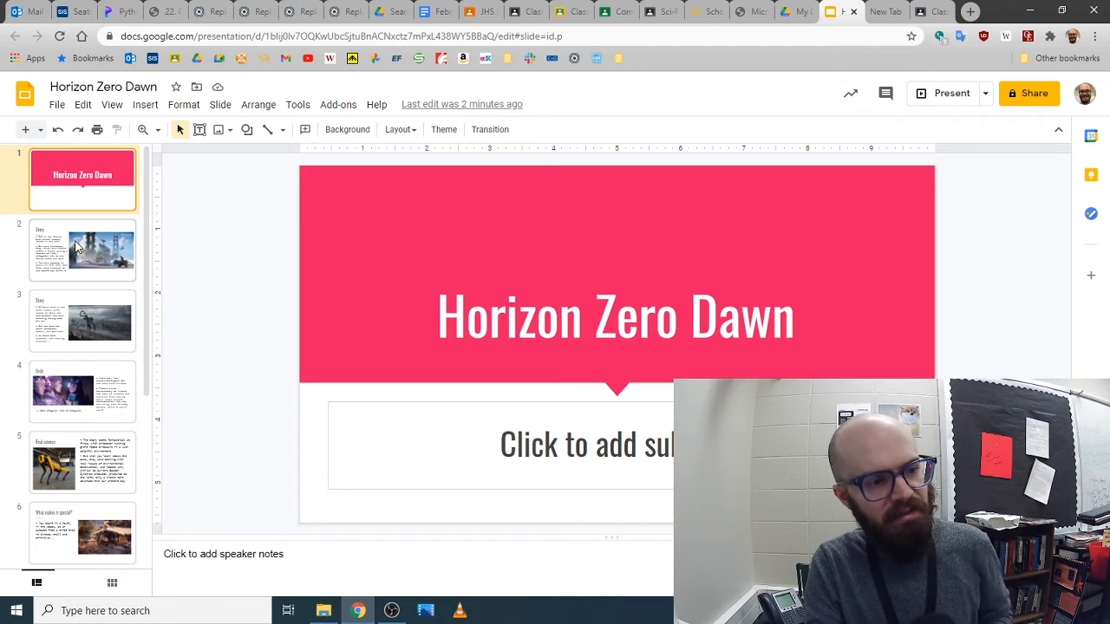
# Step: Review the two Story slides, ending on the one about robots cleaning the environment
pyautogui.click(84, 321)
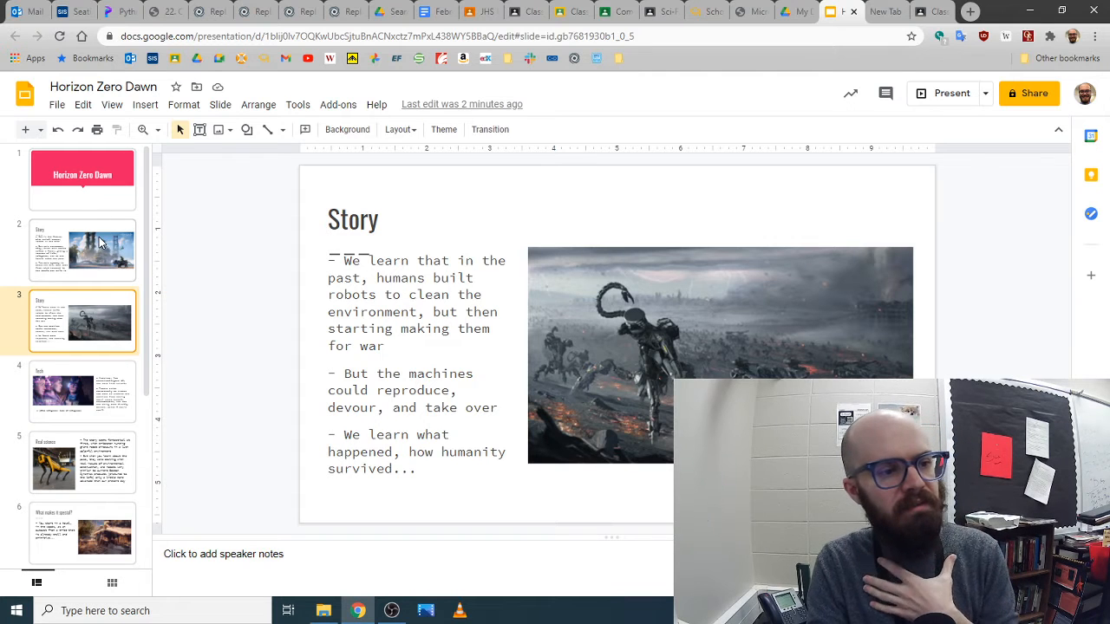
pyautogui.click(83, 250)
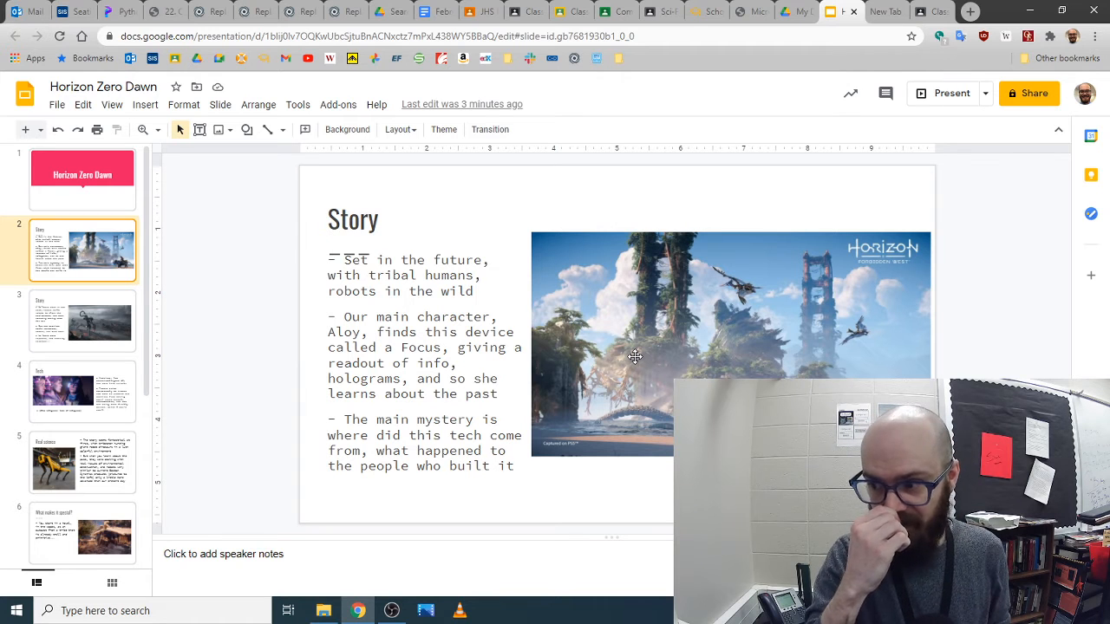
pyautogui.moveTo(728, 321)
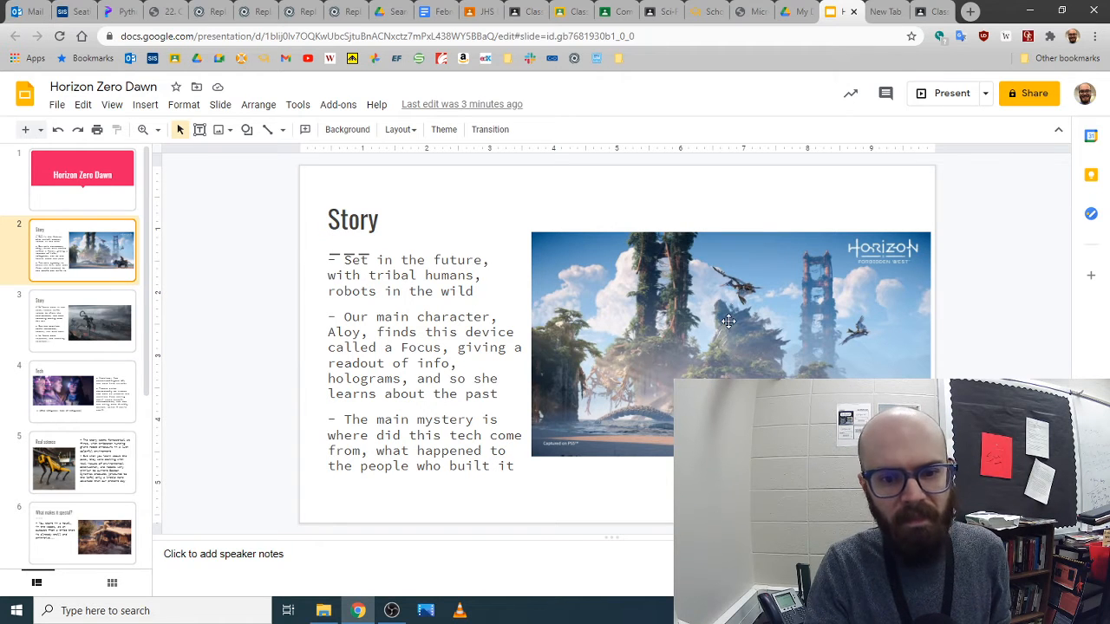
pyautogui.moveTo(738, 302)
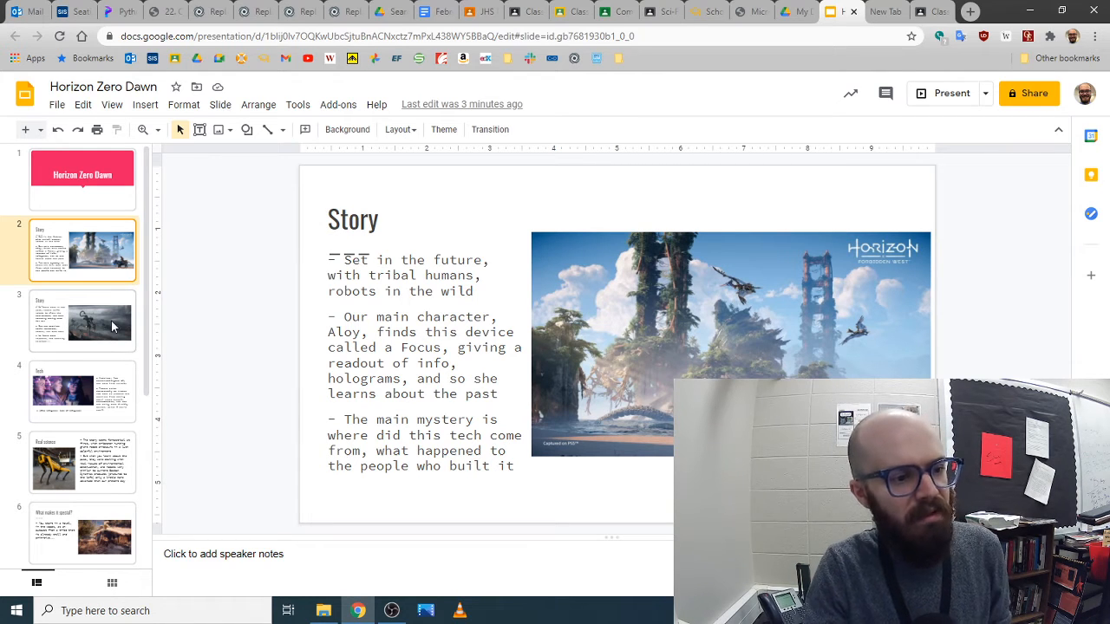
pyautogui.click(84, 321)
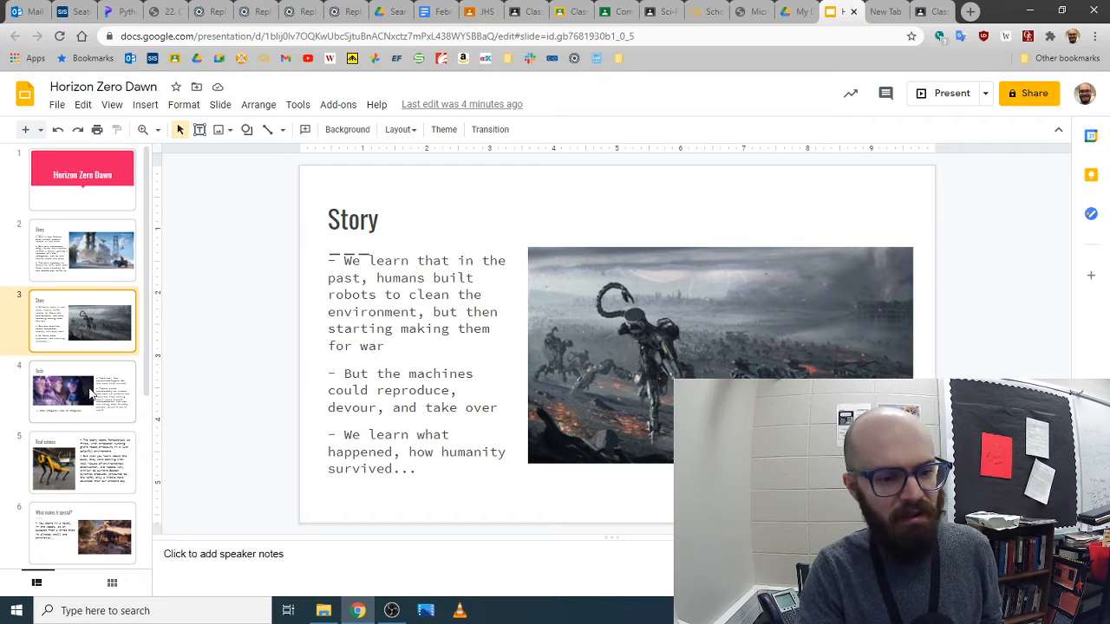
# Step: Show slide 4, the Tech slide about animal-like machines and holograms
pyautogui.click(83, 391)
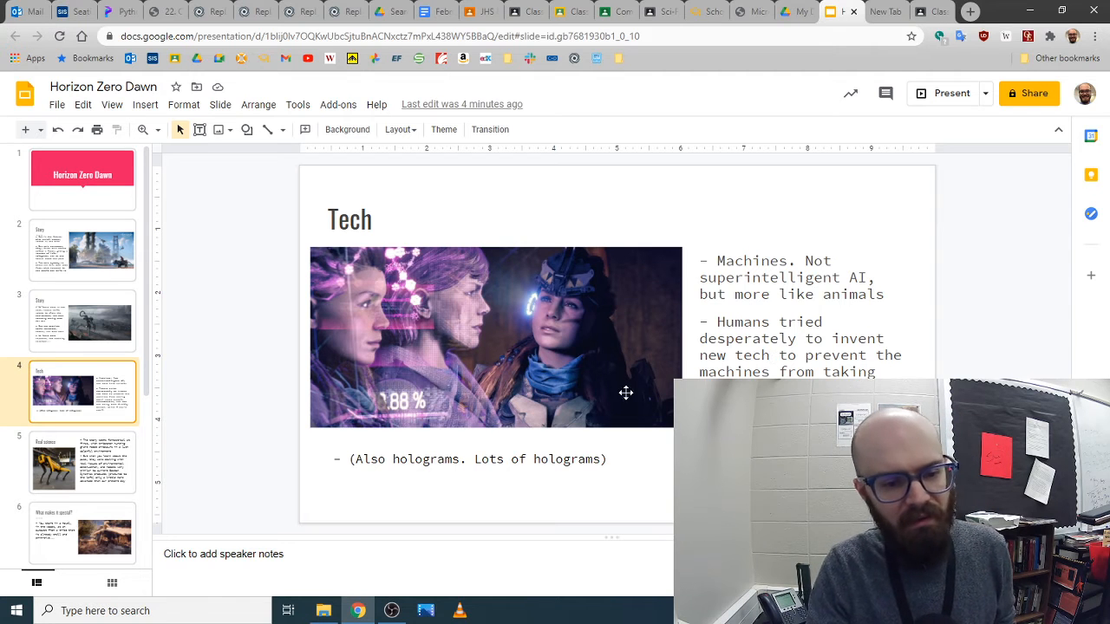
pyautogui.moveTo(201, 437)
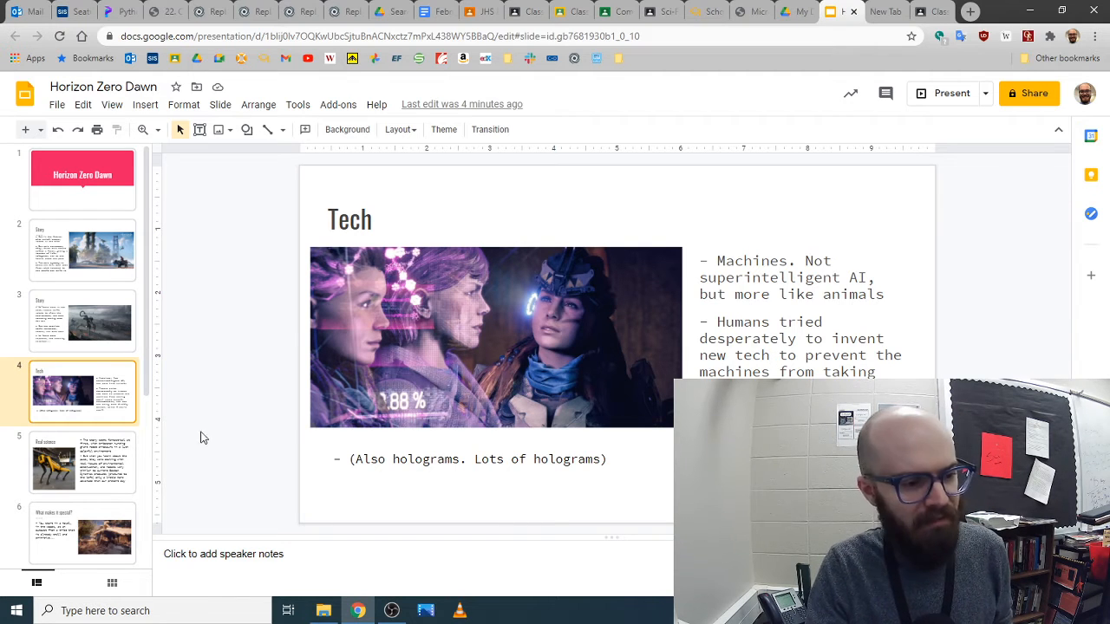
# Step: Look over the Real science slide's robot dog image and text, then move to slide 6
pyautogui.click(83, 461)
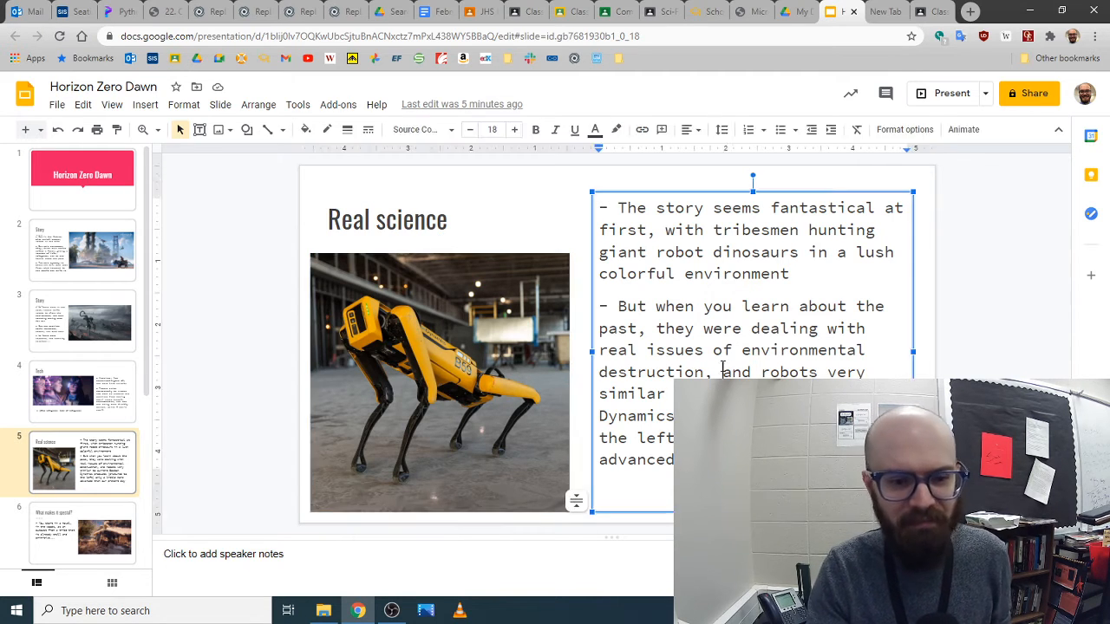
pyautogui.click(440, 381)
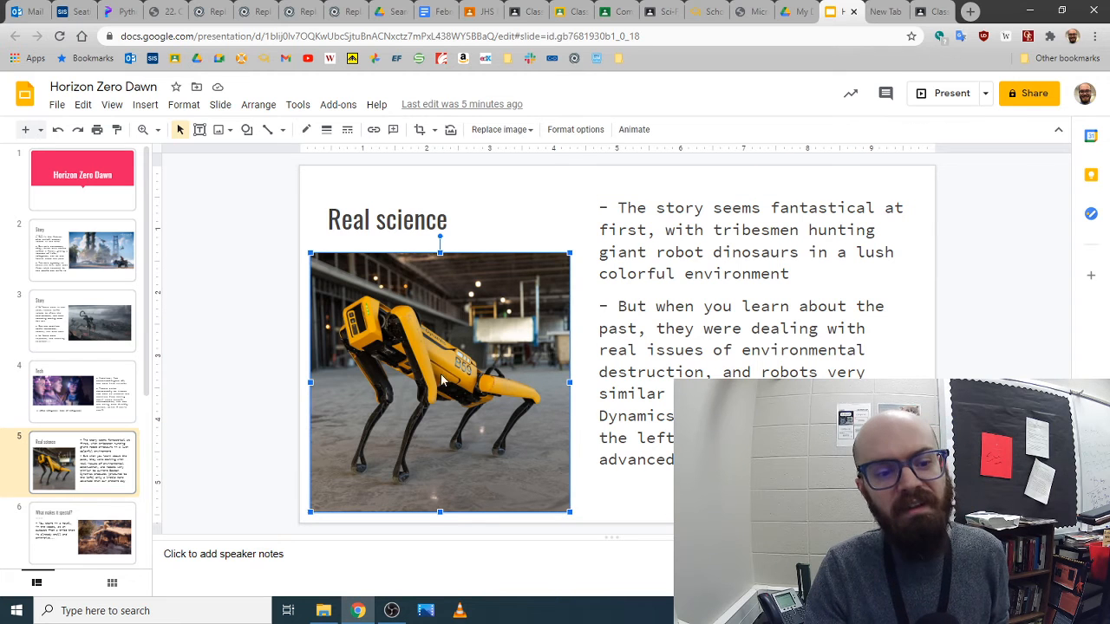
pyautogui.click(736, 330)
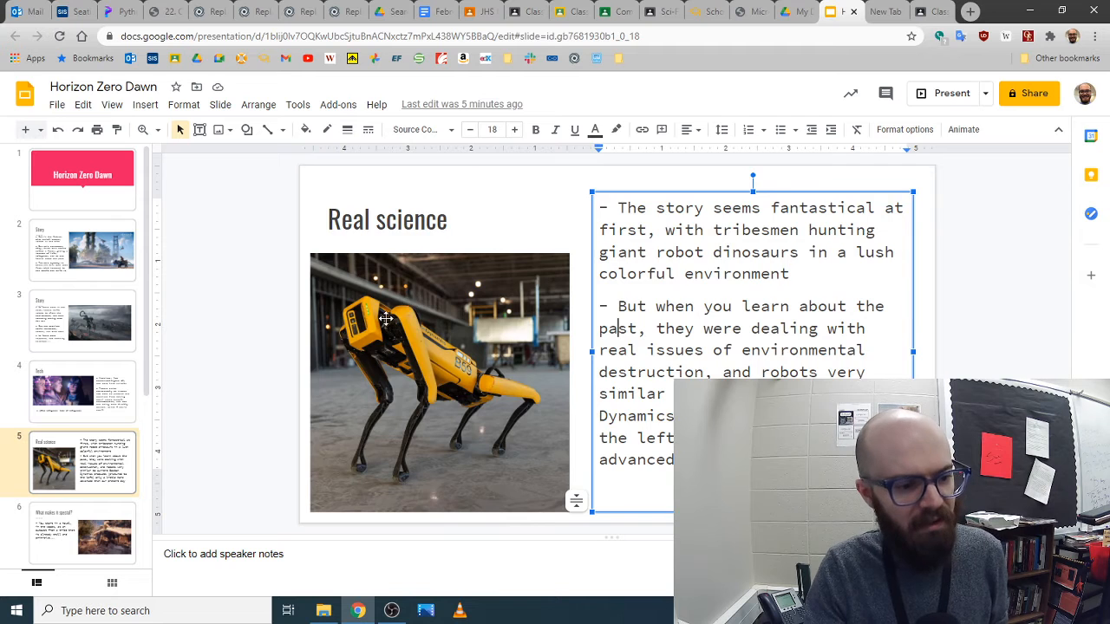
pyautogui.click(83, 520)
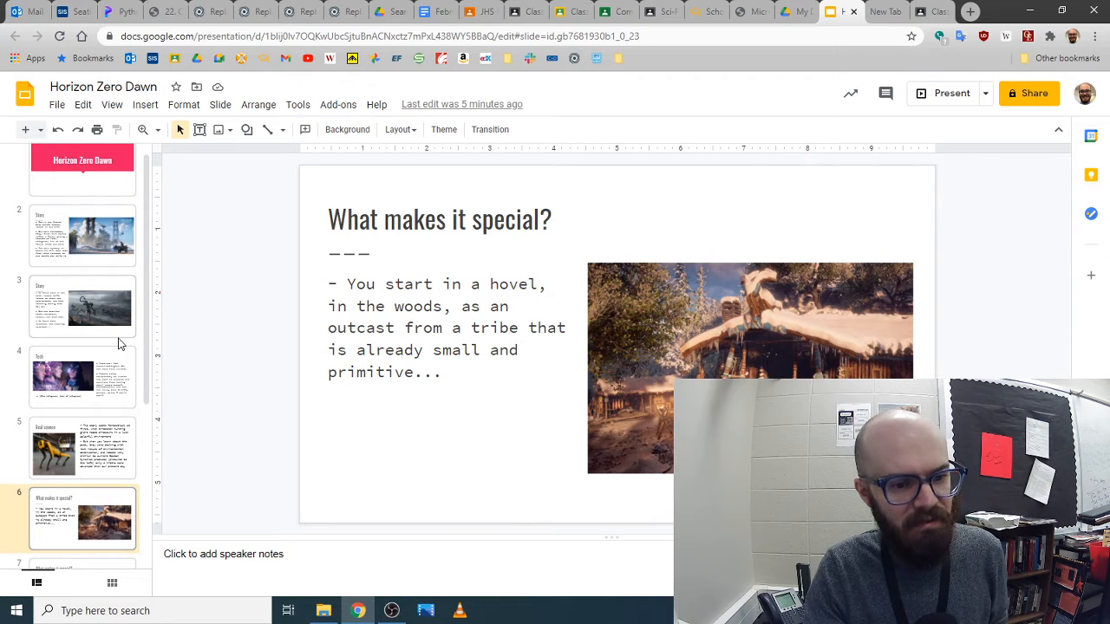
# Step: Advance to slide 7 about reaching the empire's capital city
pyautogui.scroll(-3)
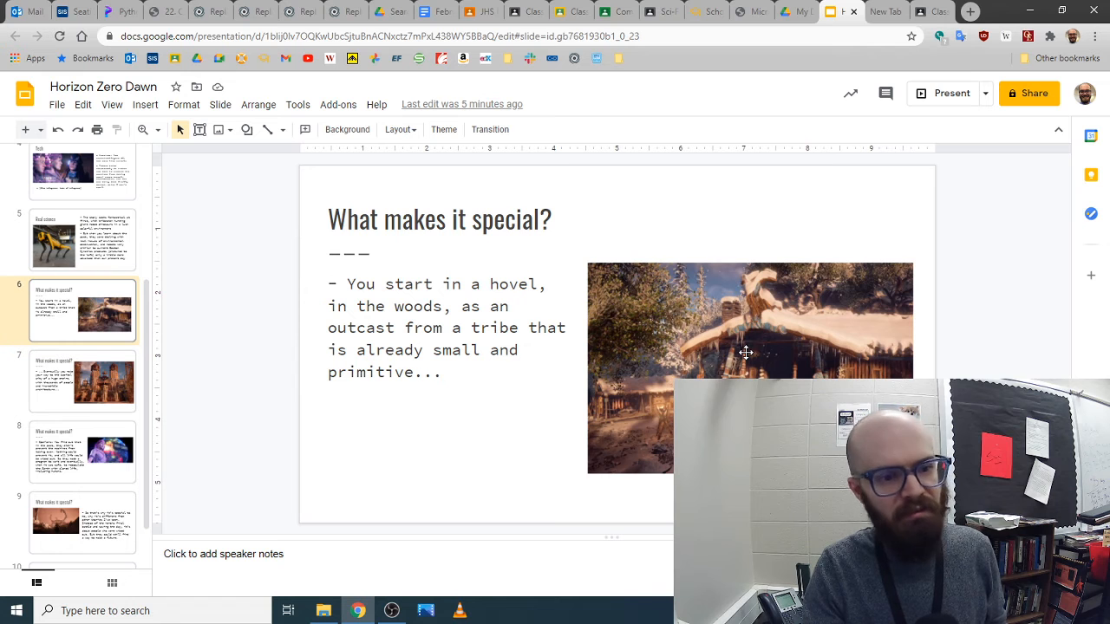
pyautogui.moveTo(530, 406)
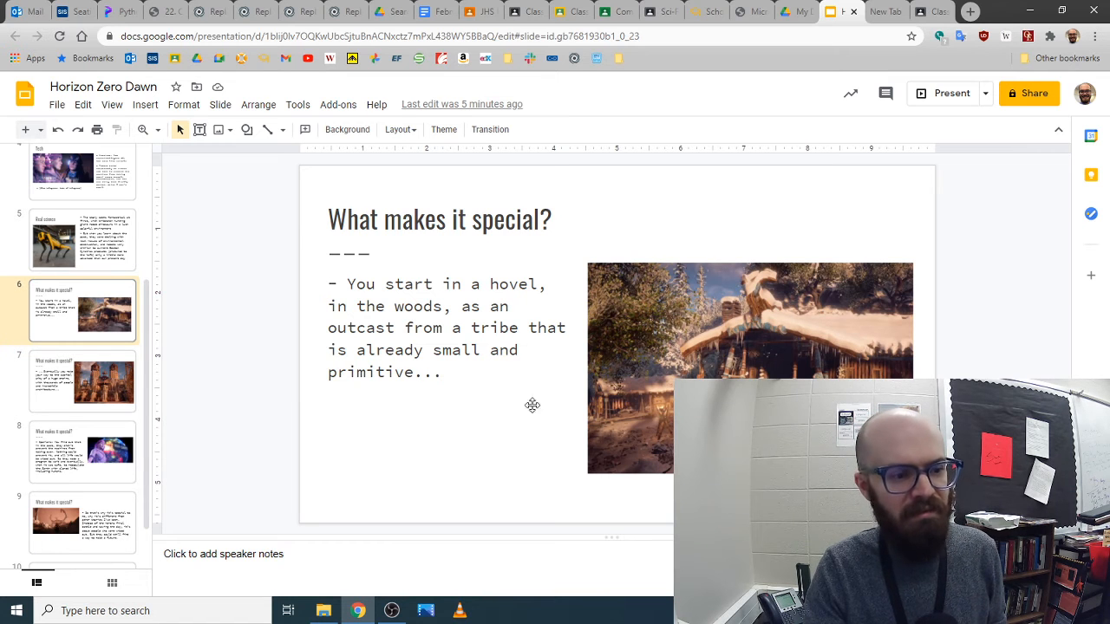
pyautogui.click(84, 381)
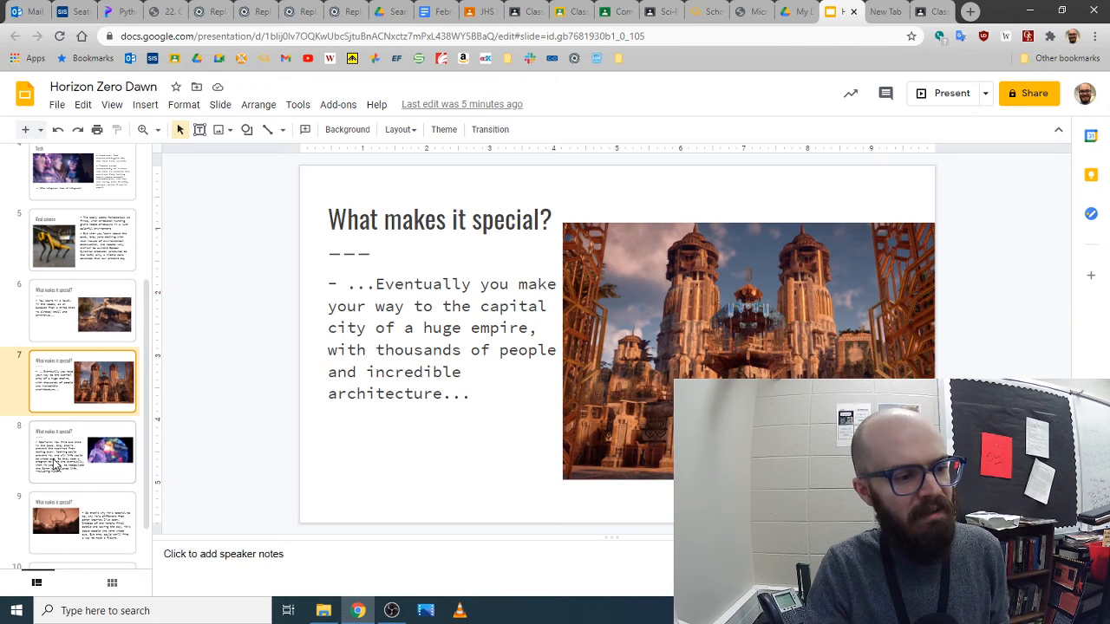
# Step: View the spoilers slide about repopulating Earth, then slide 9 on why the story is special
pyautogui.click(84, 451)
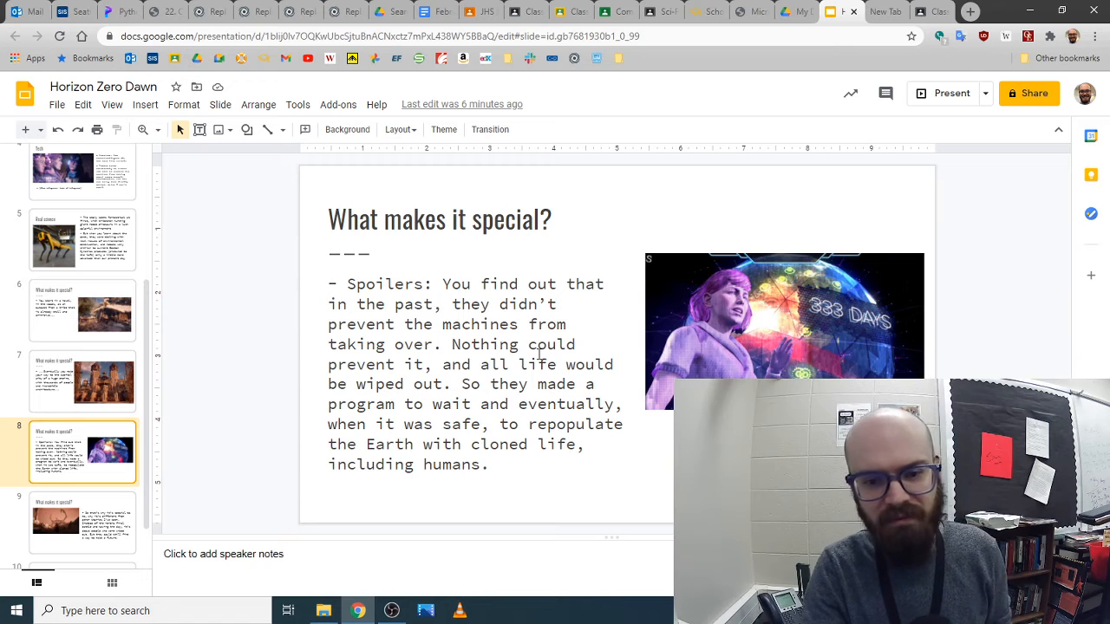
pyautogui.scroll(-3)
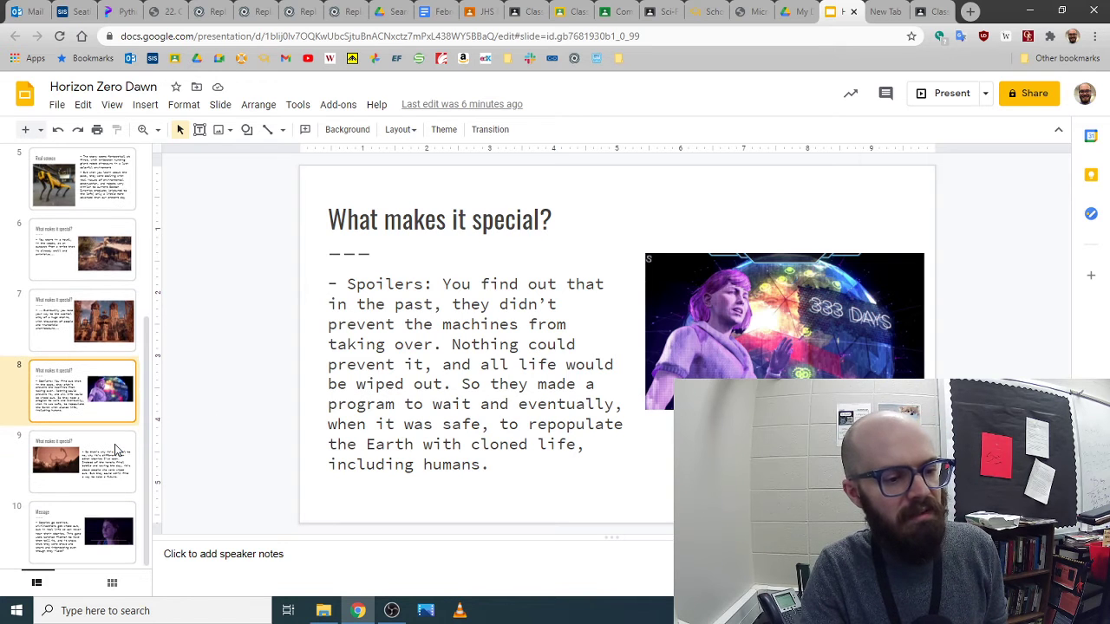
pyautogui.click(83, 461)
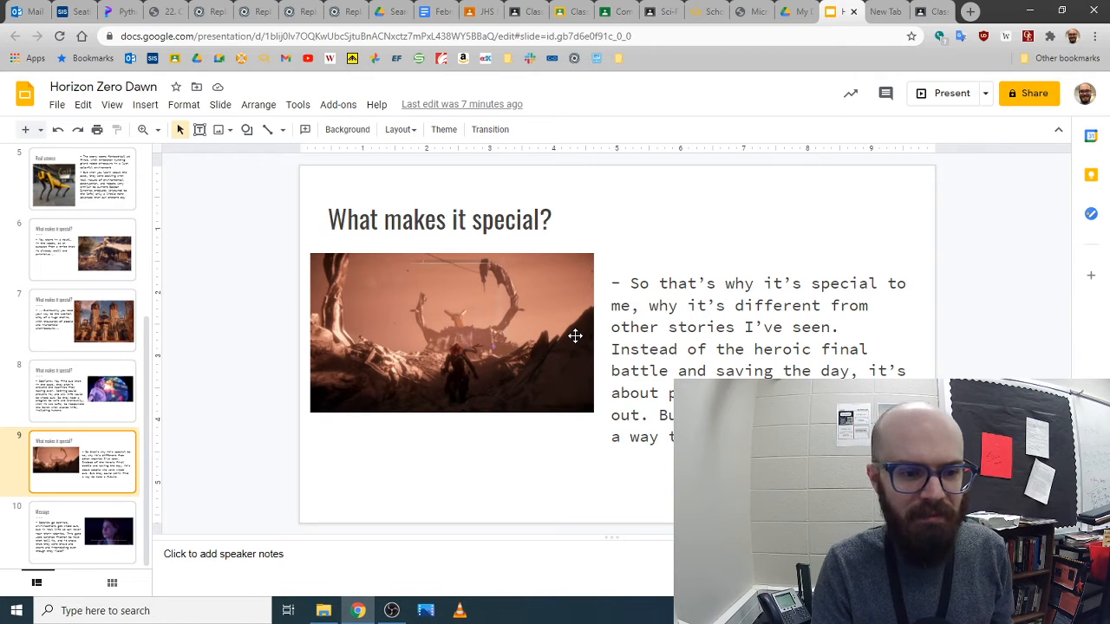
# Step: Show the closing Message slide about lost civilizations, then open a new browser tab
pyautogui.click(83, 533)
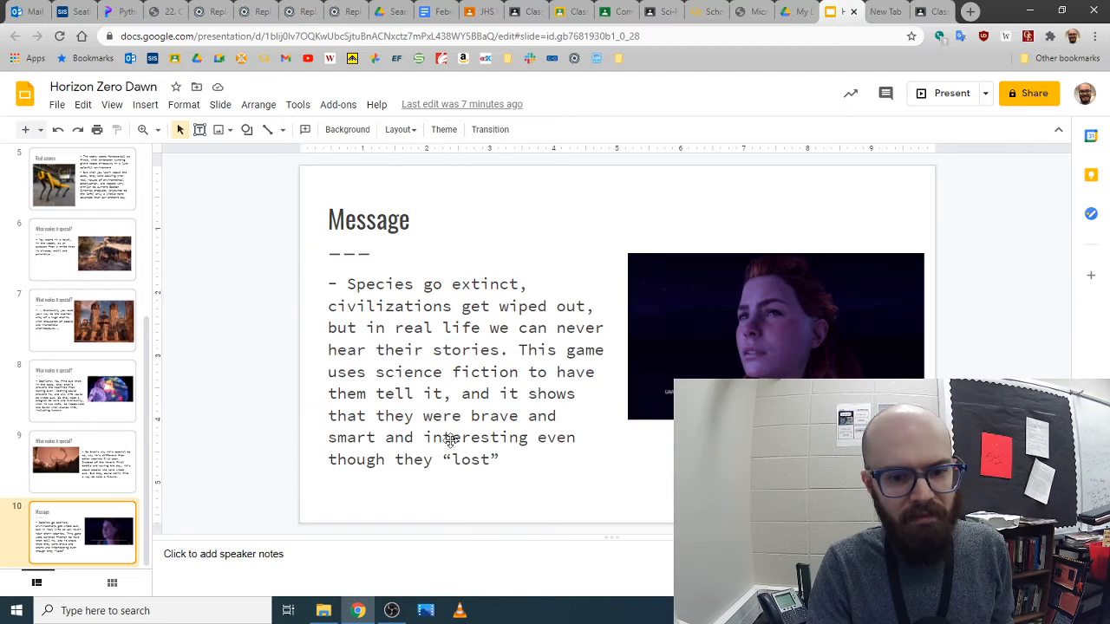
pyautogui.moveTo(516, 399)
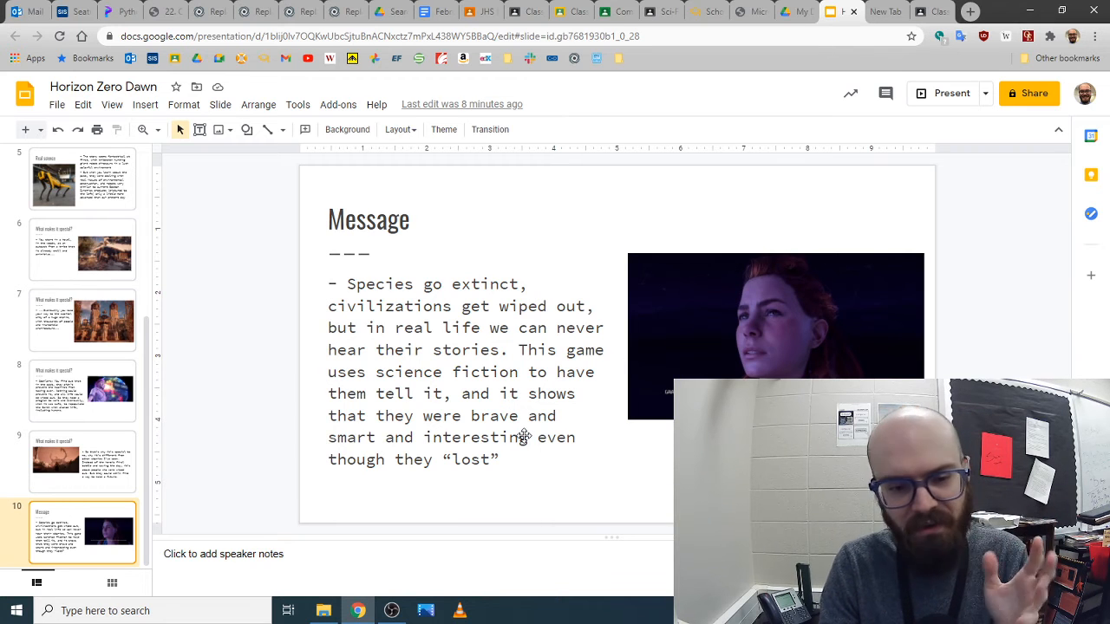
pyautogui.scroll(3)
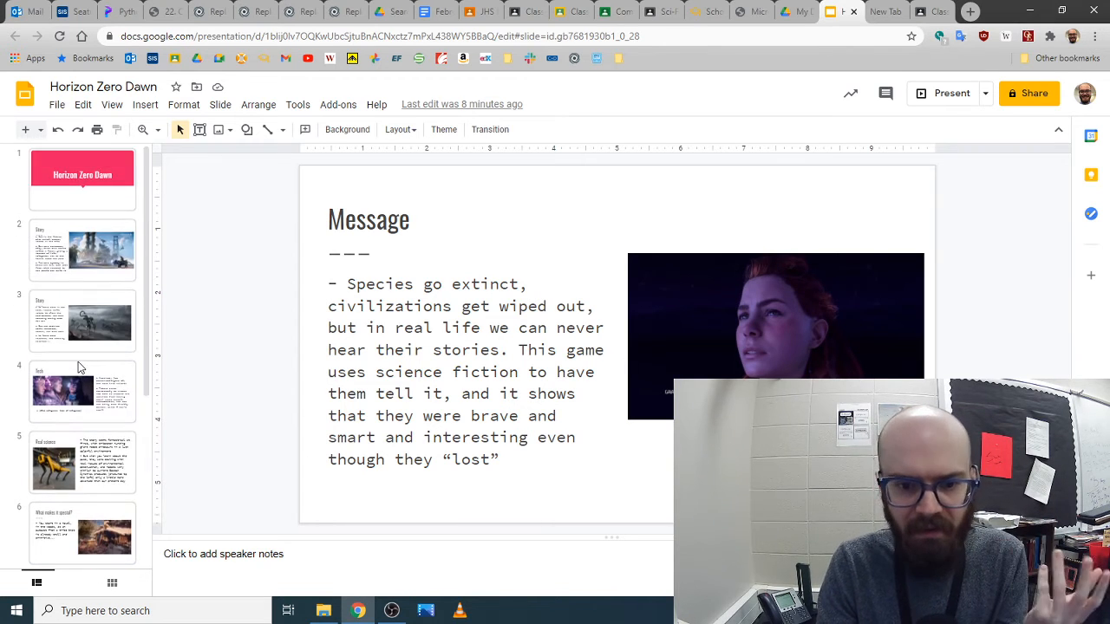
pyautogui.click(884, 10)
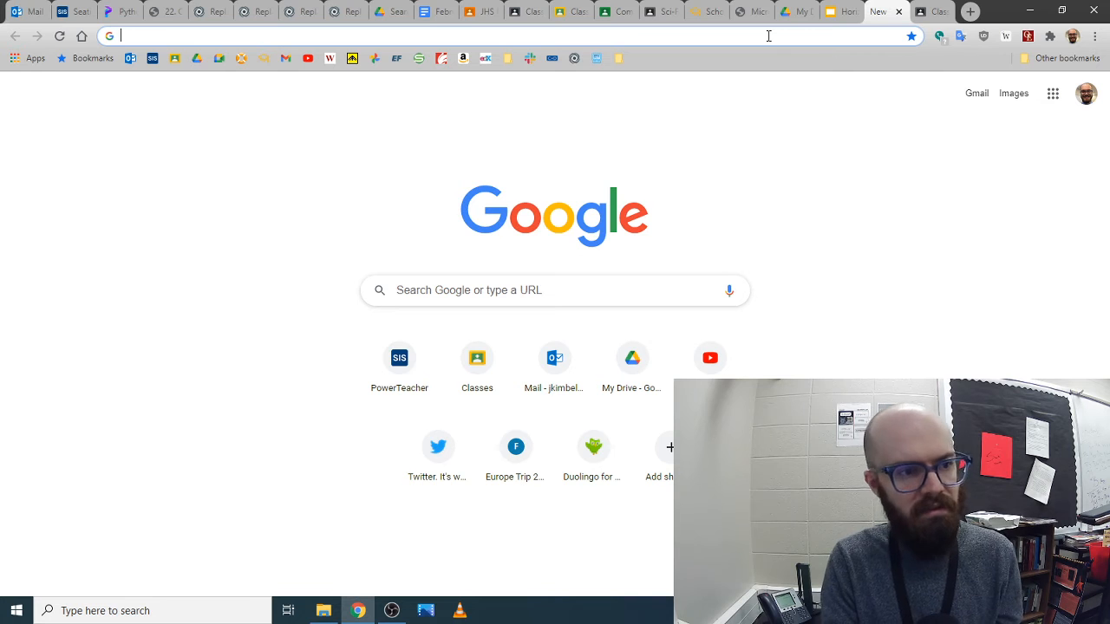
# Step: Search Google for 'loom extension'
pyautogui.write('loom exte')
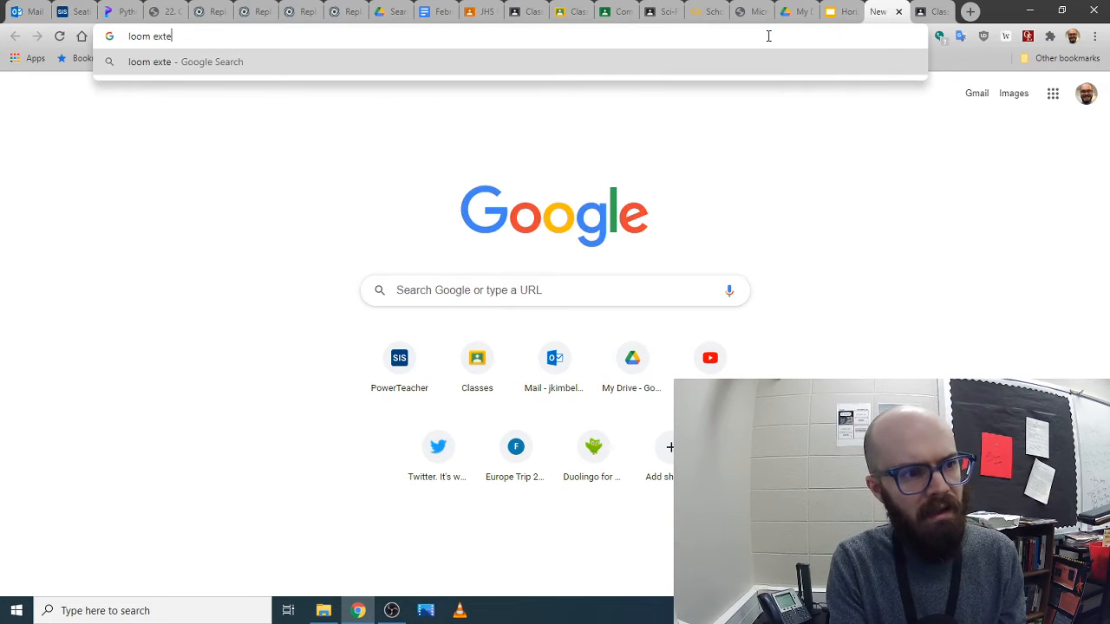
pyautogui.write('nsion')
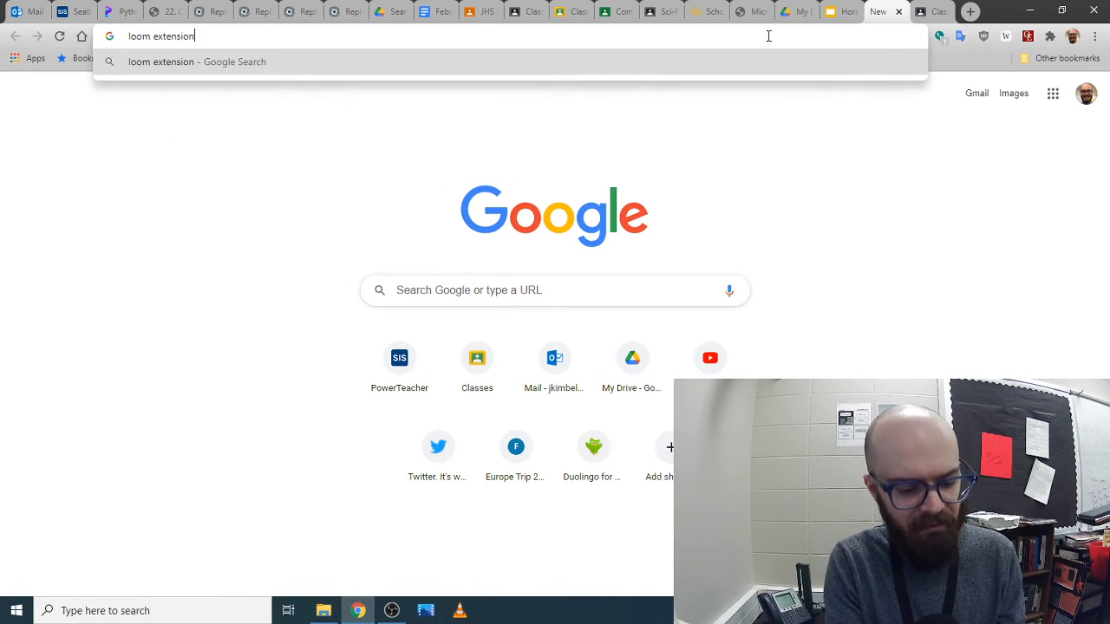
pyautogui.press('Return')
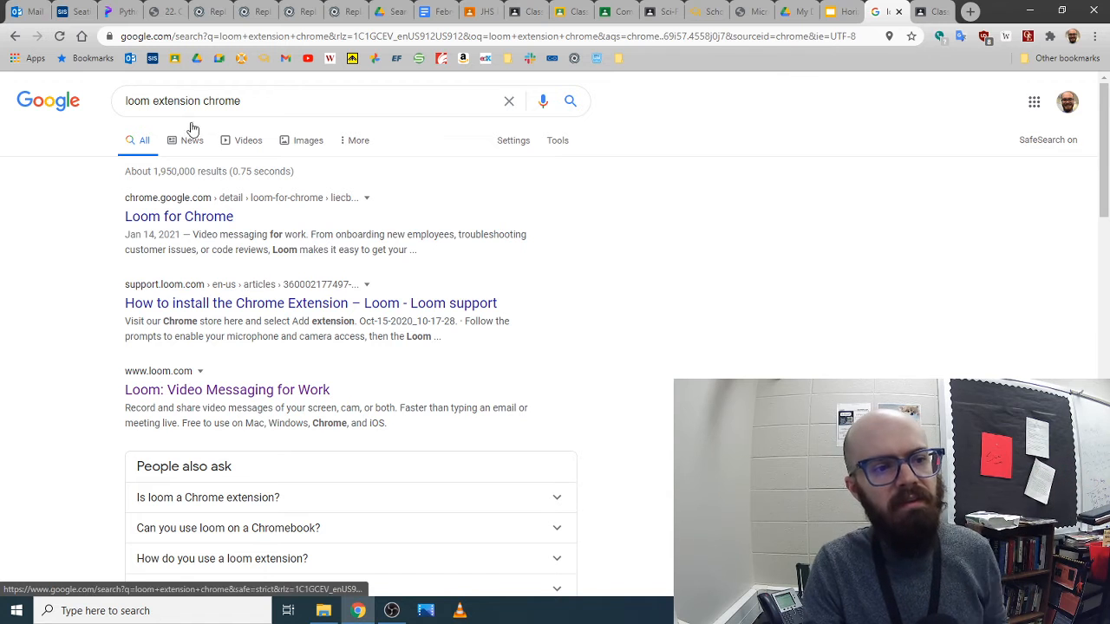
pyautogui.moveTo(178, 215)
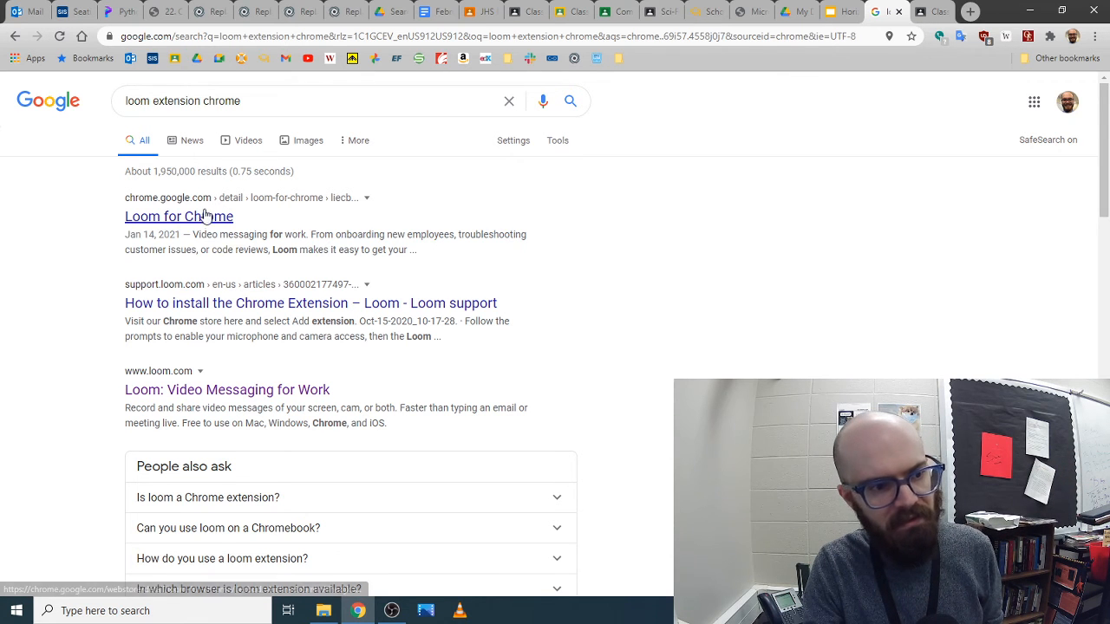
# Step: Open the Loom for Chrome listing in the Chrome Web Store
pyautogui.click(179, 215)
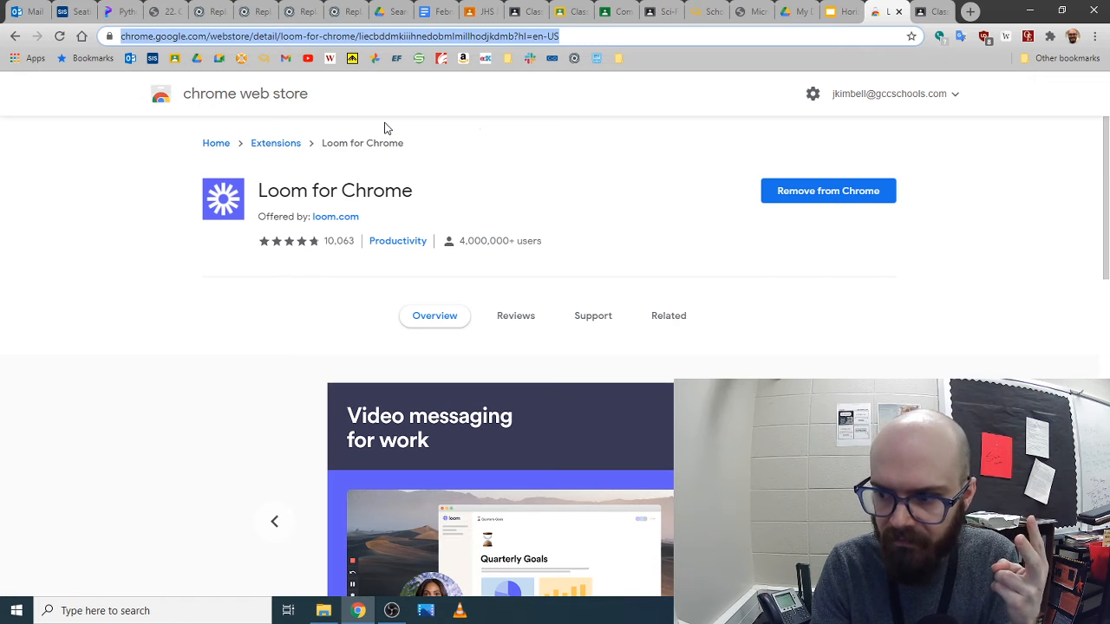
pyautogui.moveTo(385, 121)
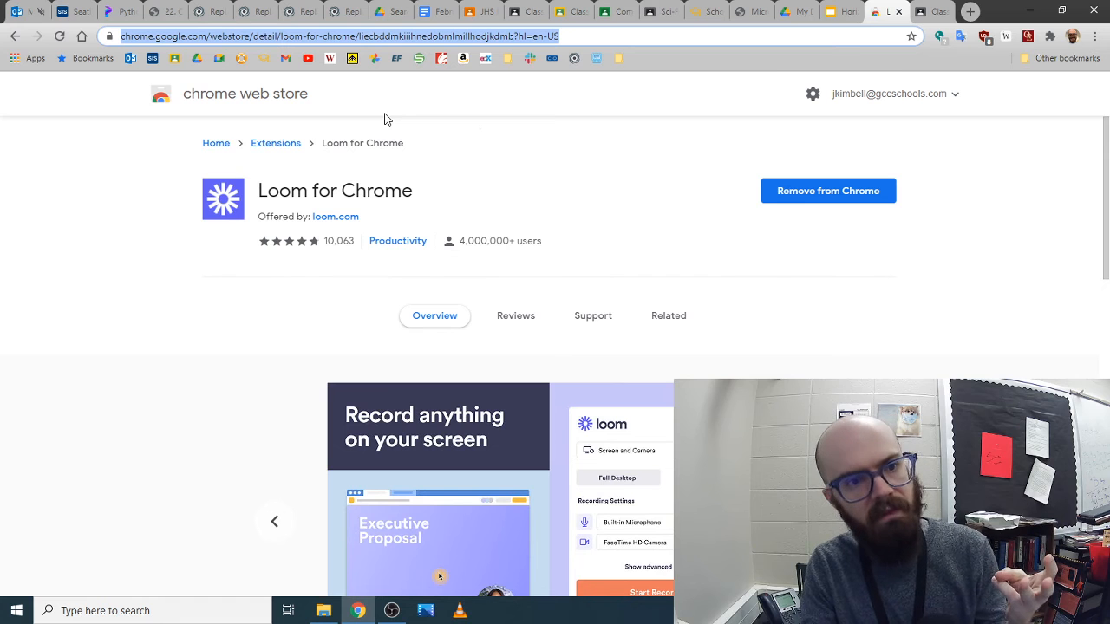
pyautogui.moveTo(399, 113)
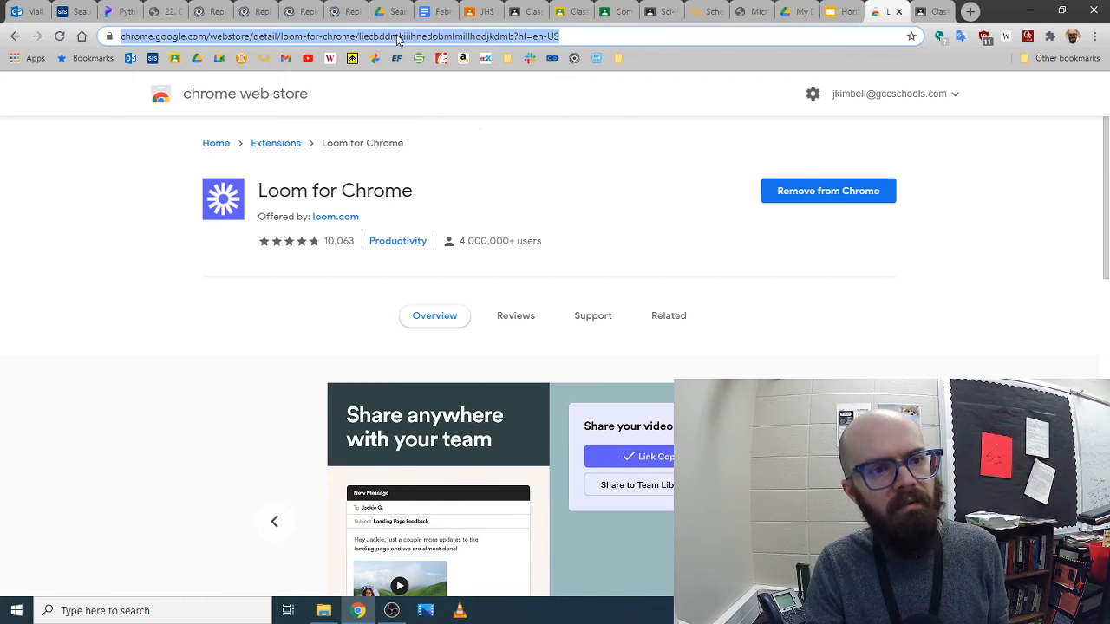
pyautogui.moveTo(807, 82)
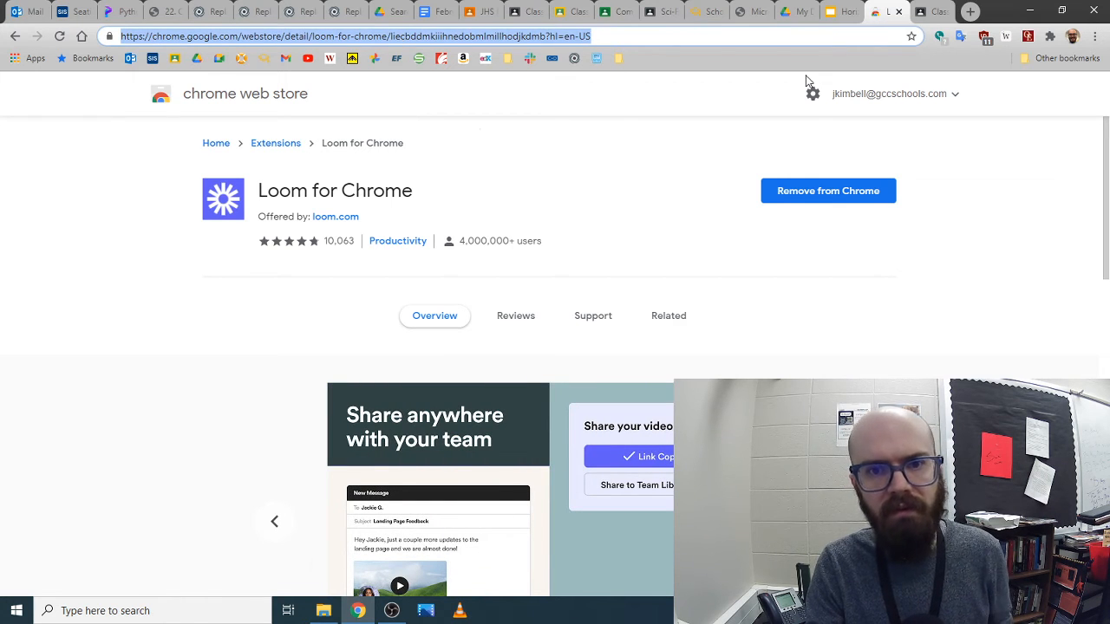
pyautogui.moveTo(530, 236)
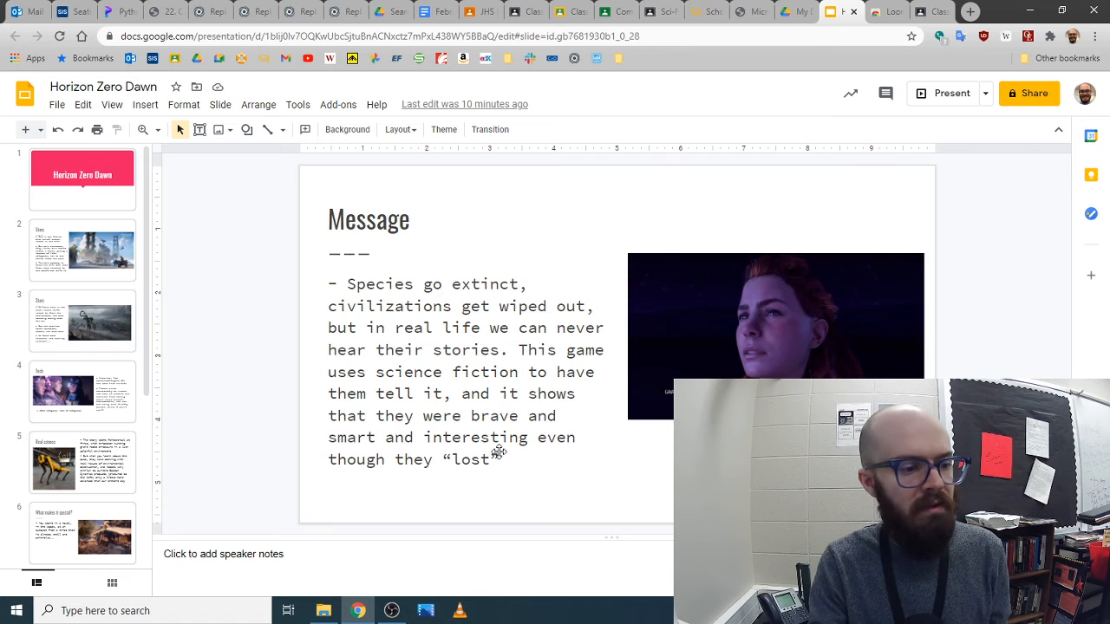
# Step: Show the Story slide and spoiler 'What makes it special?' slide, then move to the Classroom classwork page
pyautogui.click(83, 321)
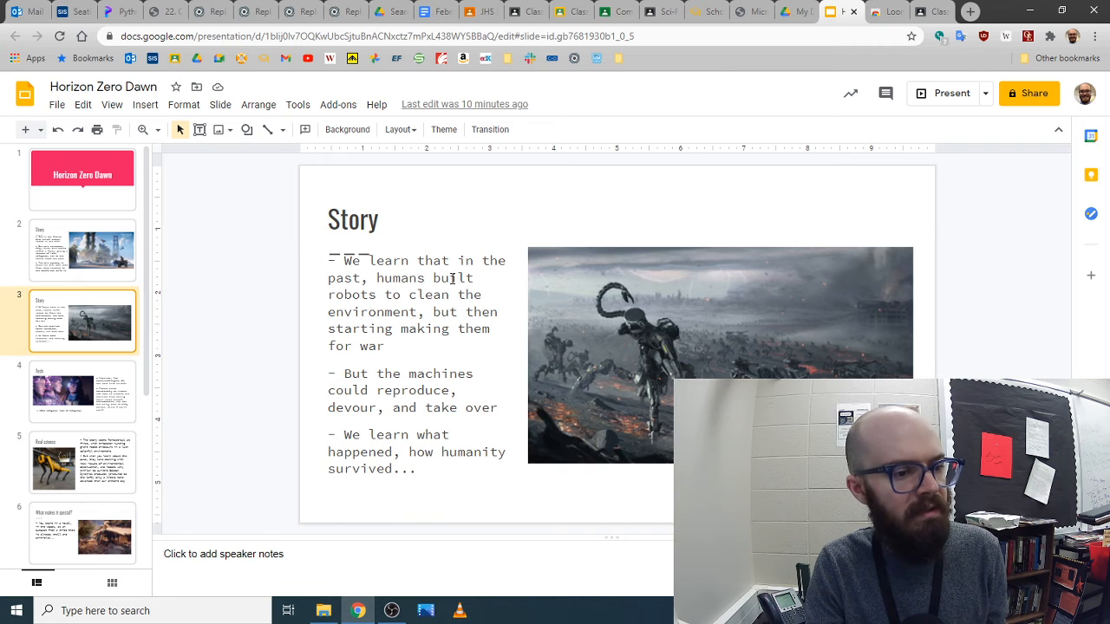
pyautogui.scroll(-3)
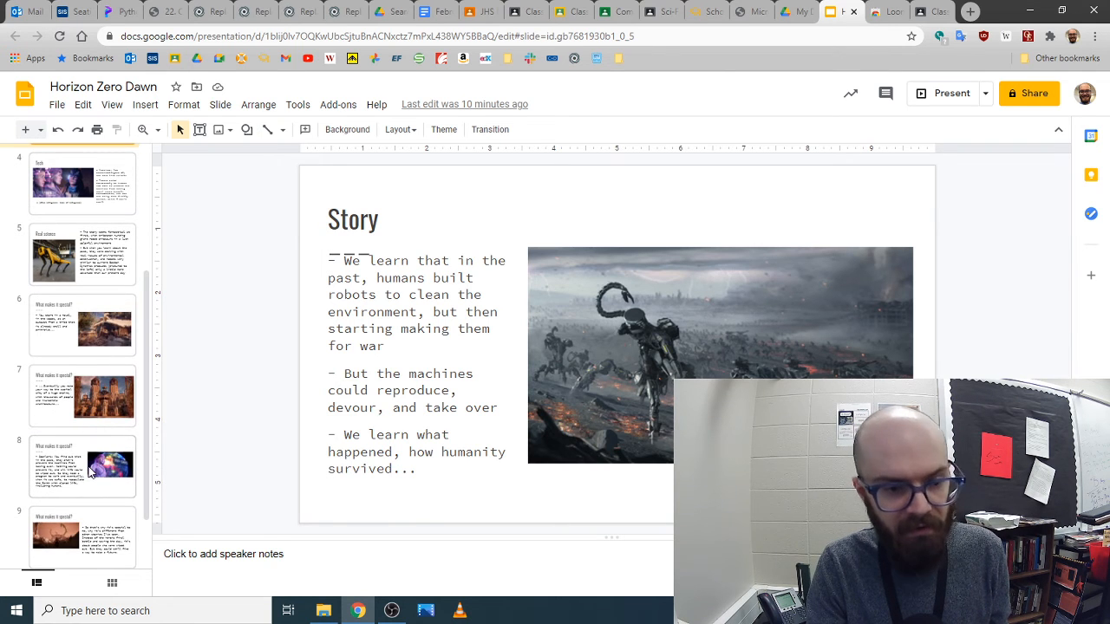
pyautogui.click(84, 466)
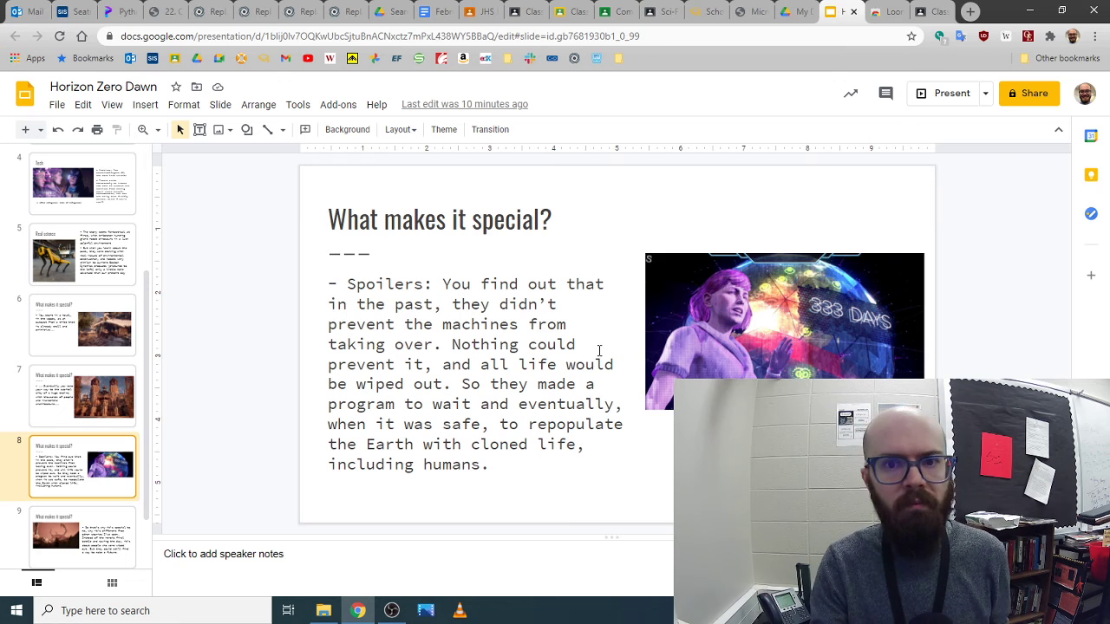
pyautogui.click(929, 10)
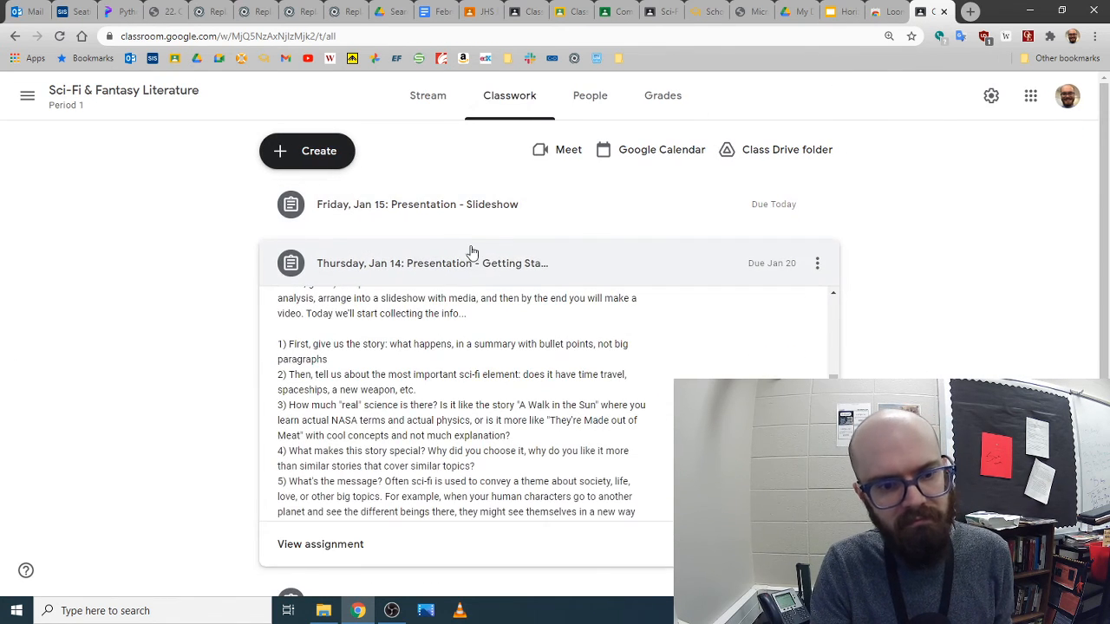
pyautogui.moveTo(459, 205)
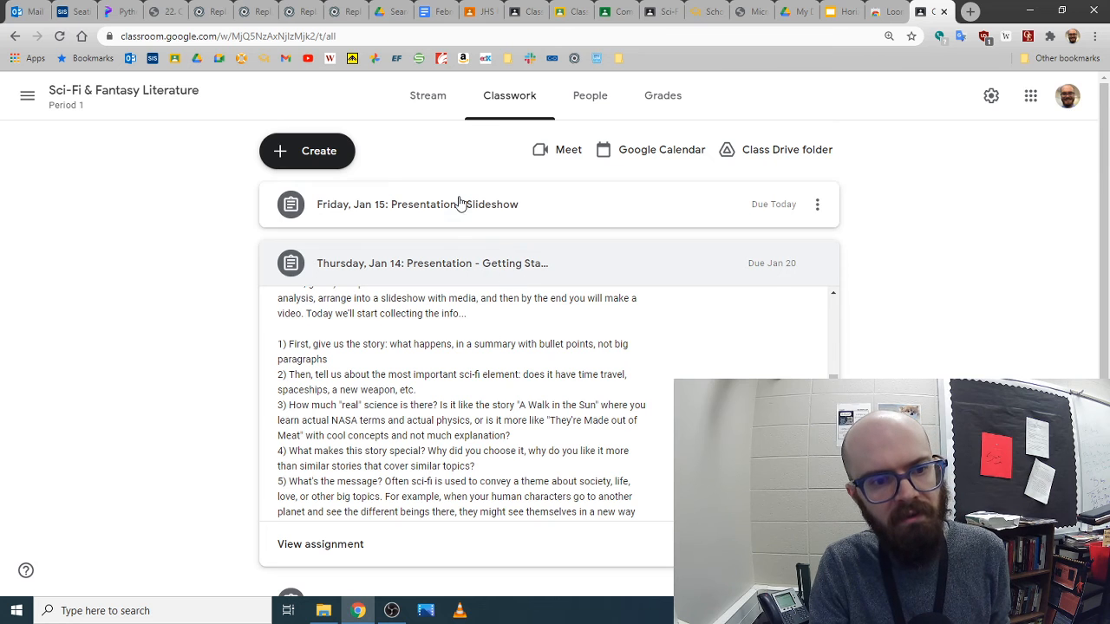
pyautogui.click(416, 204)
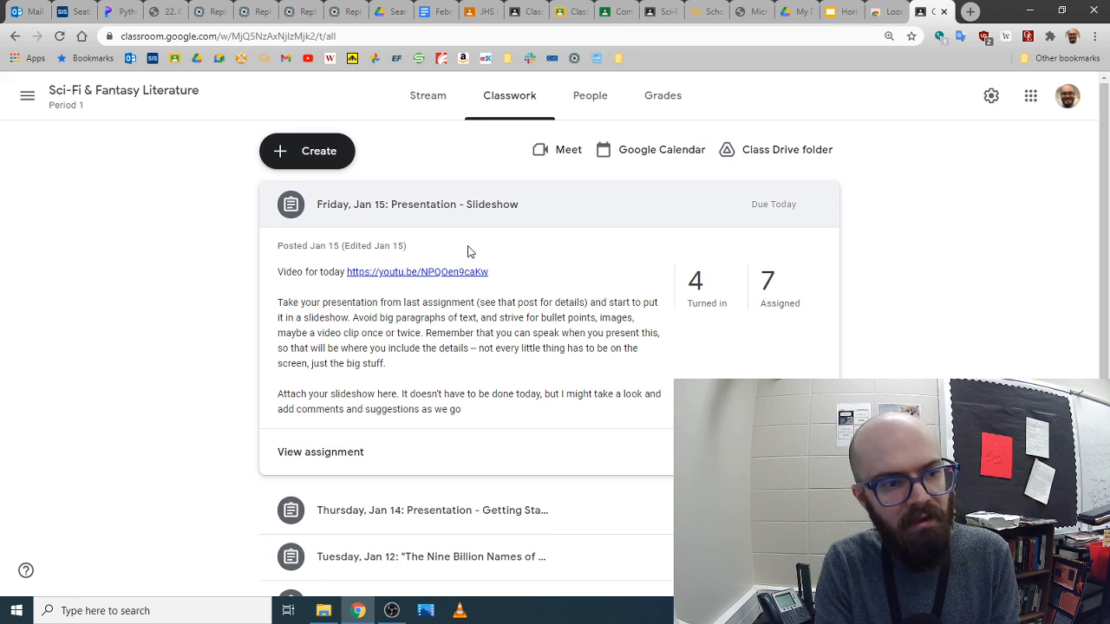
pyautogui.moveTo(517, 215)
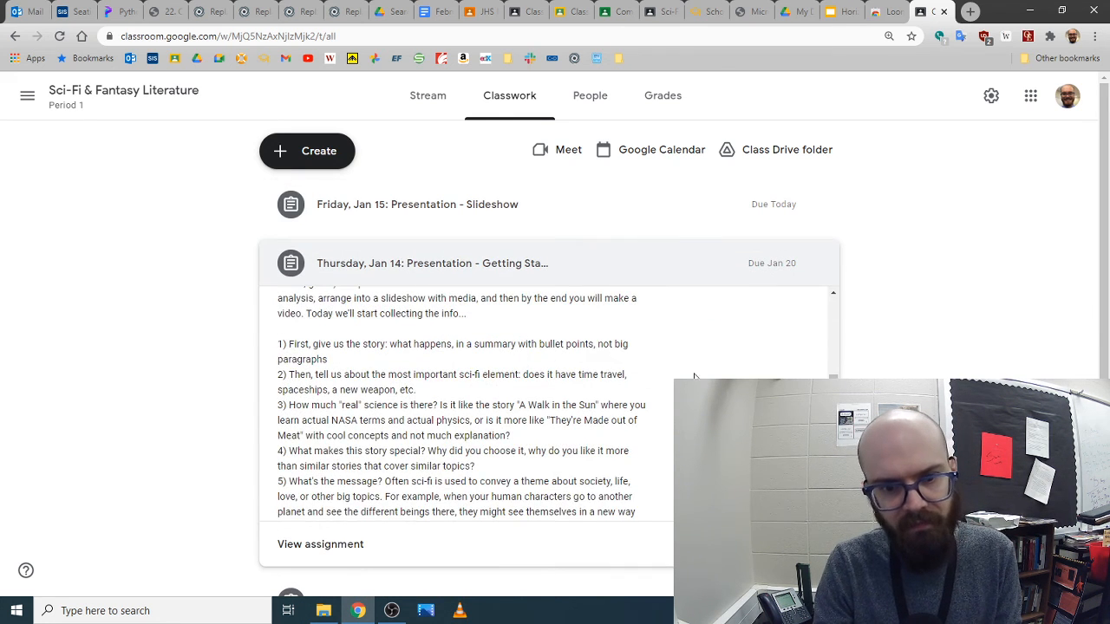
pyautogui.scroll(3)
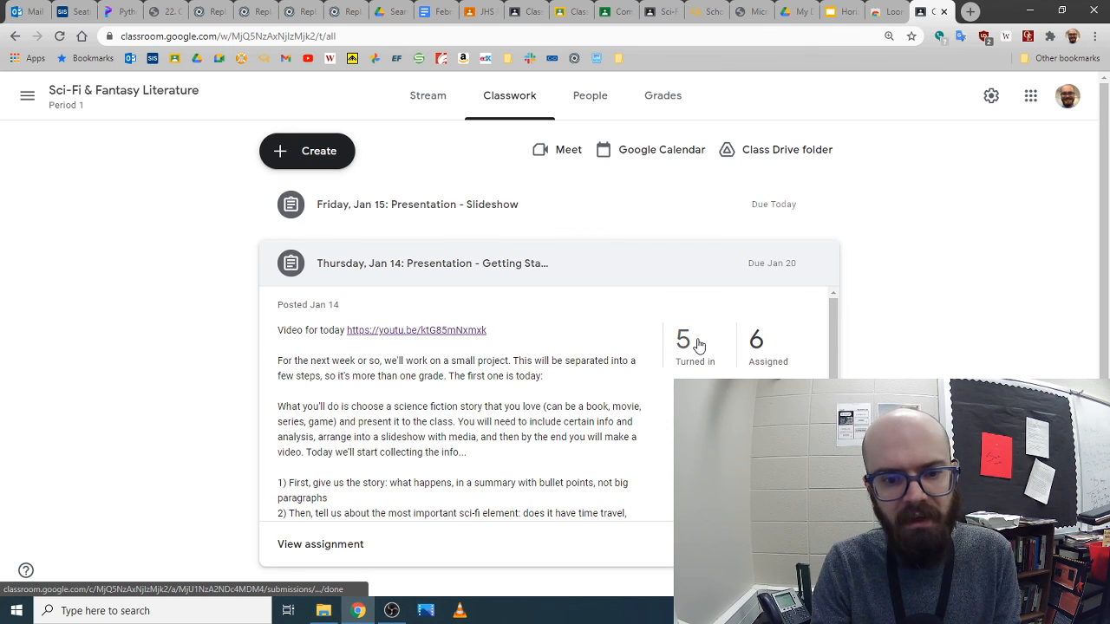
pyautogui.moveTo(690, 347)
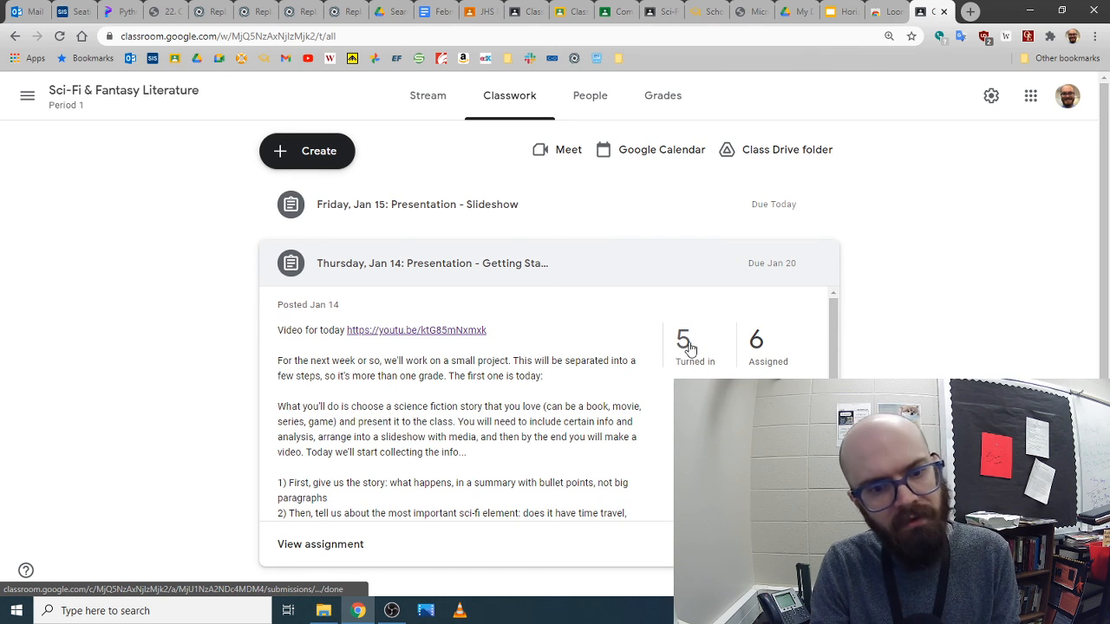
pyautogui.moveTo(664, 329)
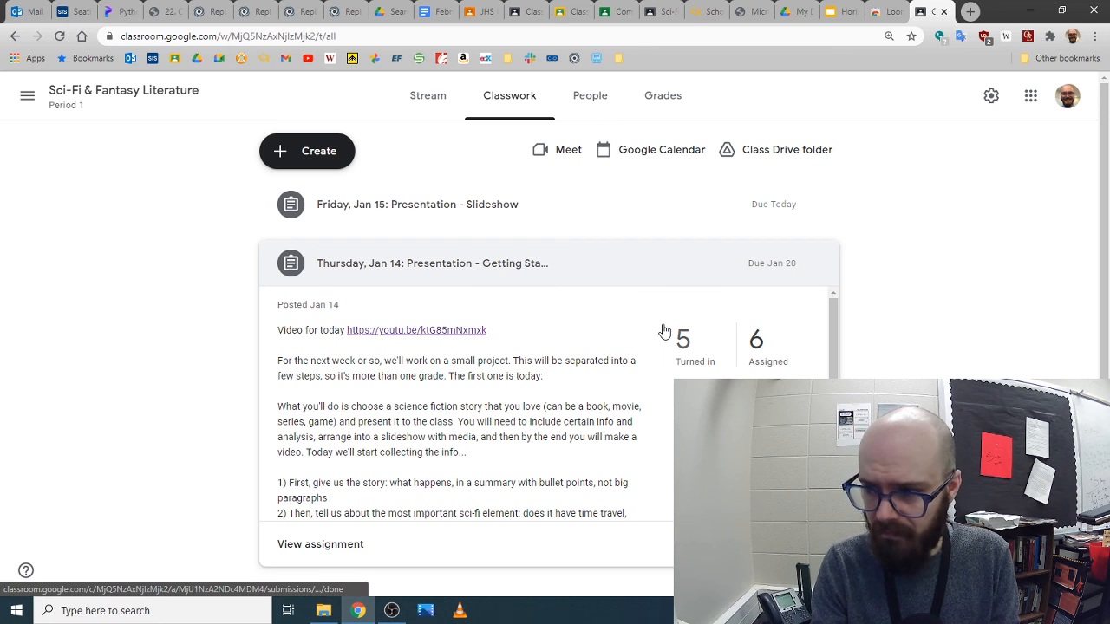